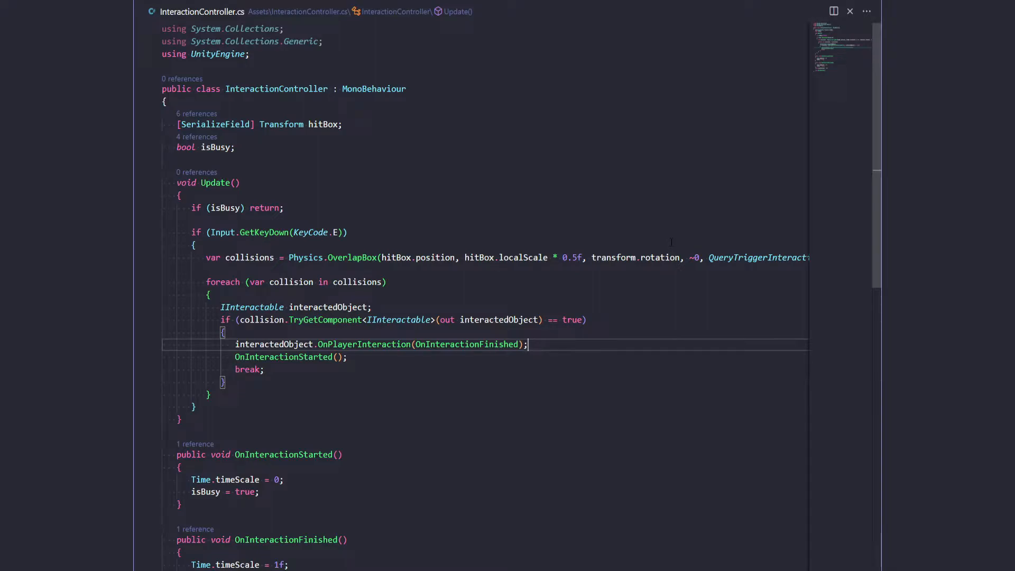
{"action": "mouse_move", "coordinate": [660, 257]}
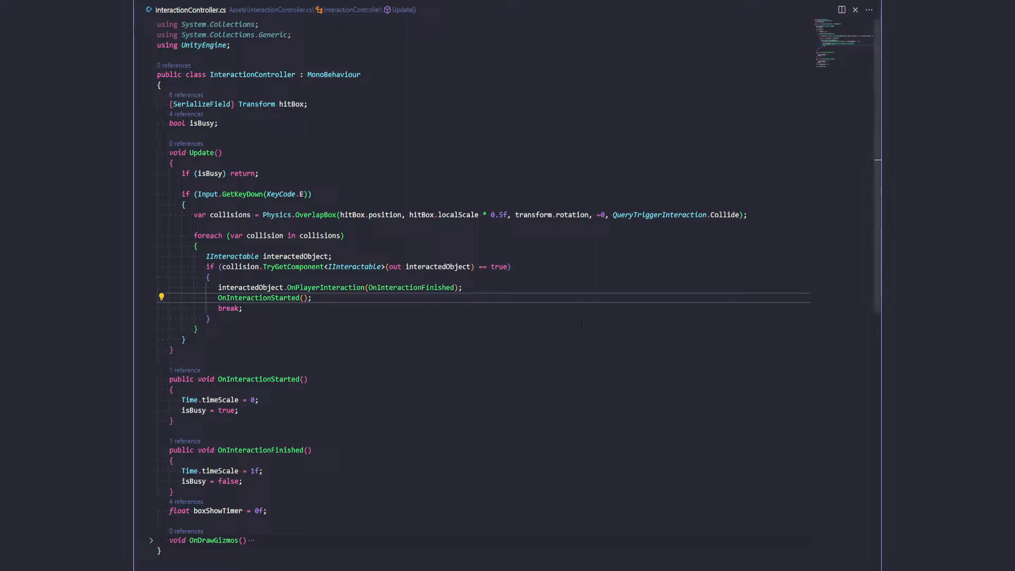
{"action": "mouse_move", "coordinate": [355, 266]}
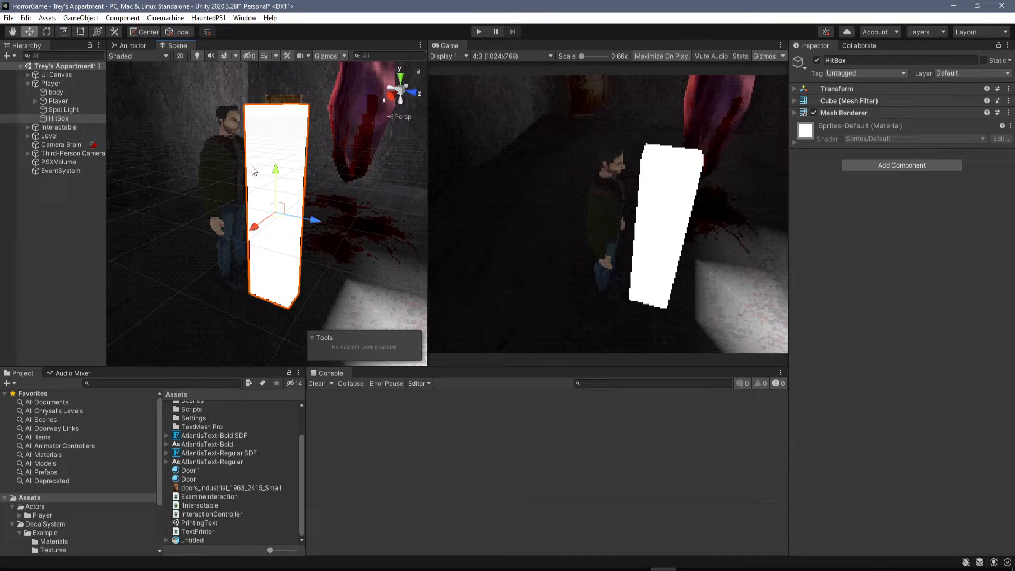
{"action": "mouse_move", "coordinate": [809, 168]}
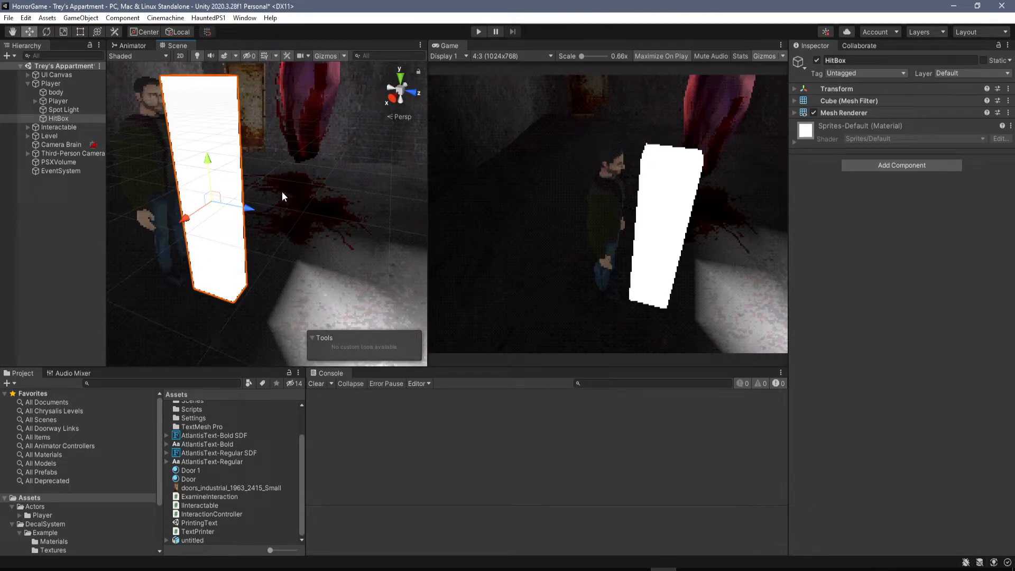
{"action": "mouse_move", "coordinate": [348, 170]}
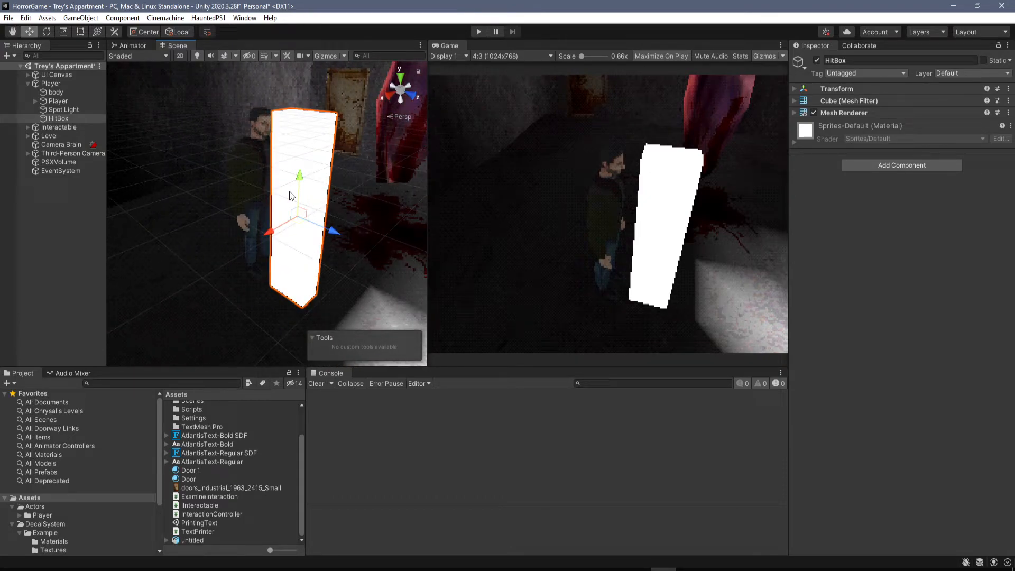
{"action": "mouse_move", "coordinate": [352, 215]}
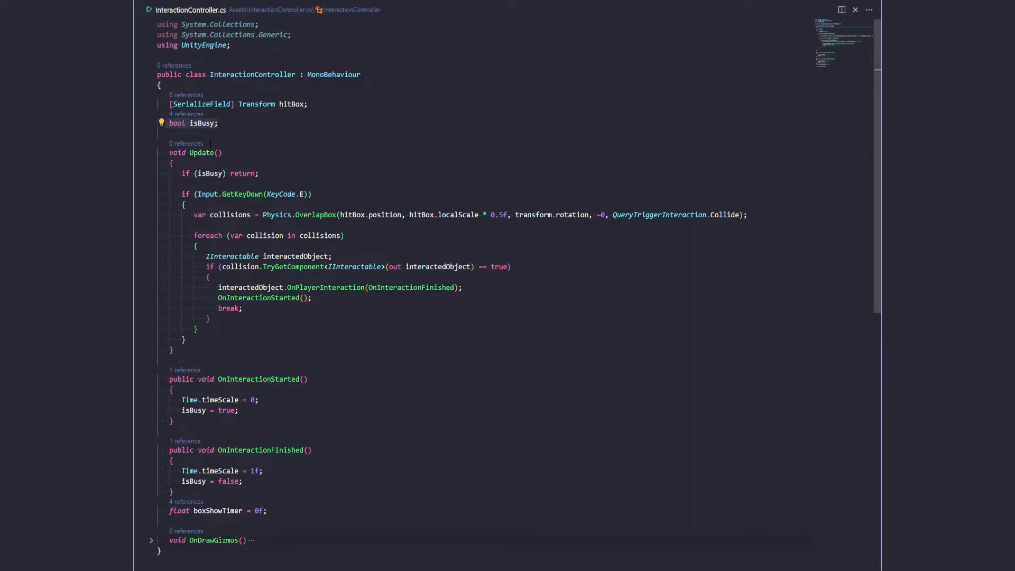
{"action": "mouse_move", "coordinate": [202, 152]}
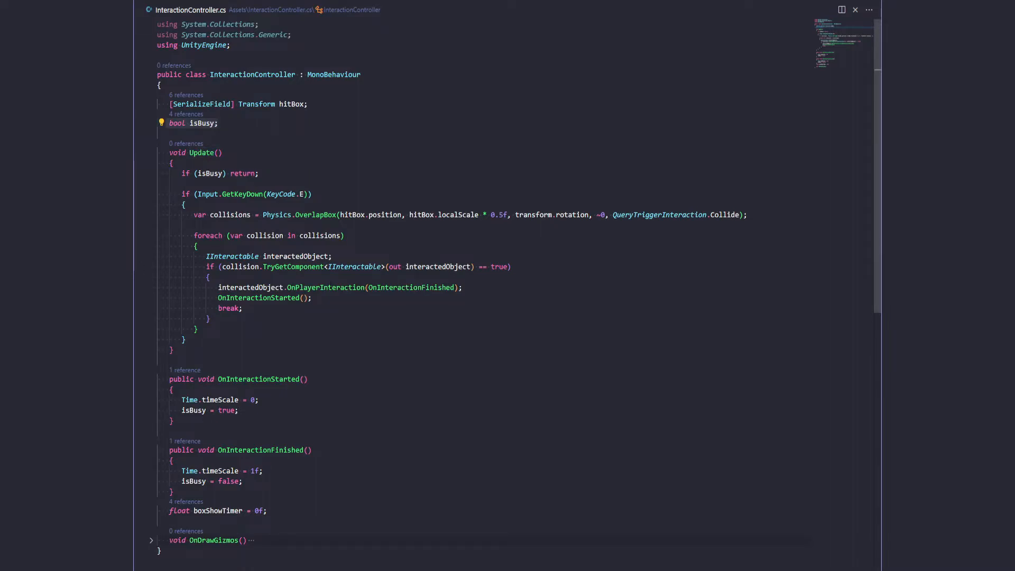
{"action": "mouse_move", "coordinate": [181, 124]}
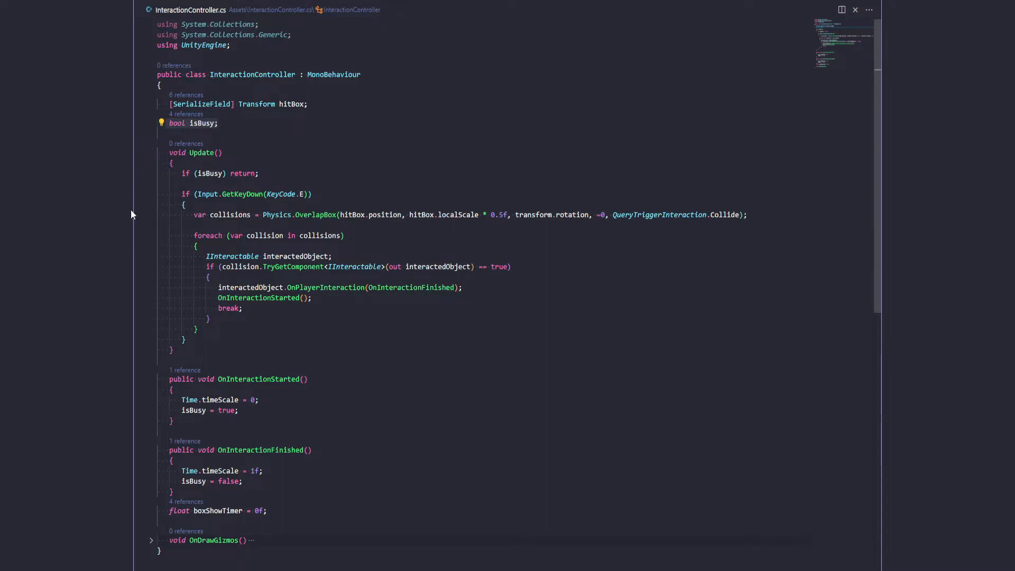
Step: Return to InteractionController.cs at the end of the key-press block in Update
{"action": "left_click", "coordinate": [185, 338]}
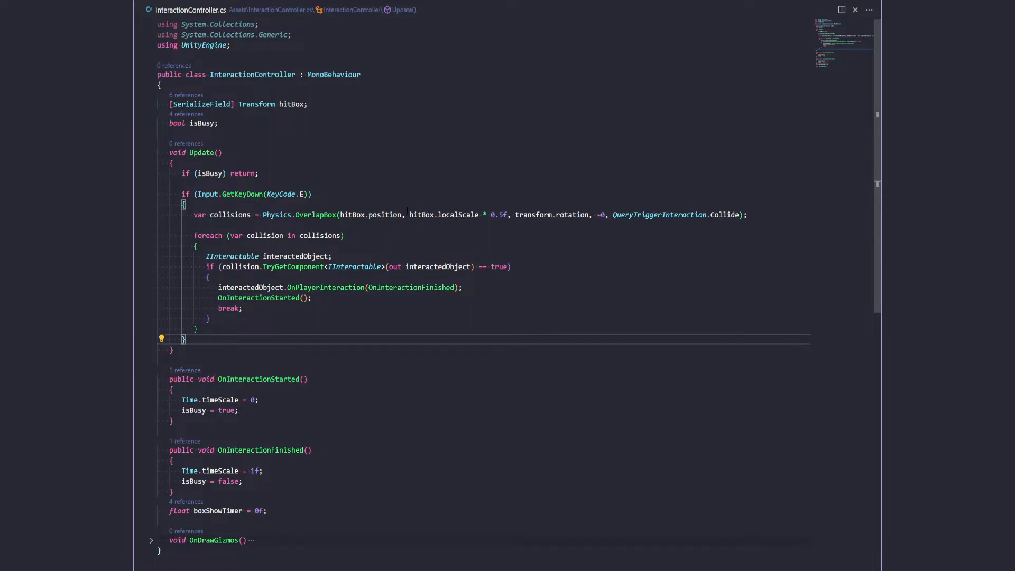
{"action": "mouse_move", "coordinate": [572, 214]}
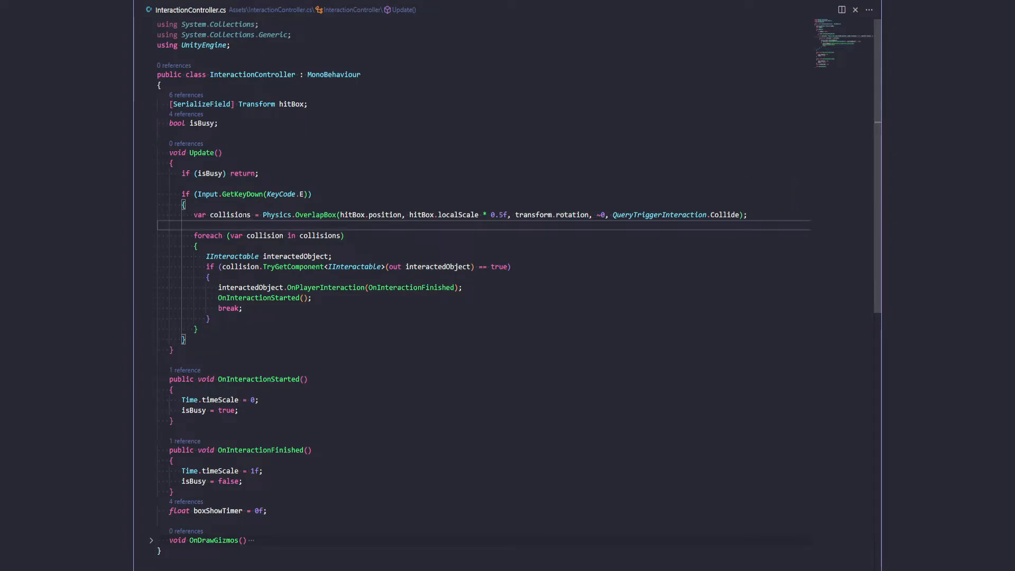
{"action": "mouse_move", "coordinate": [229, 214]}
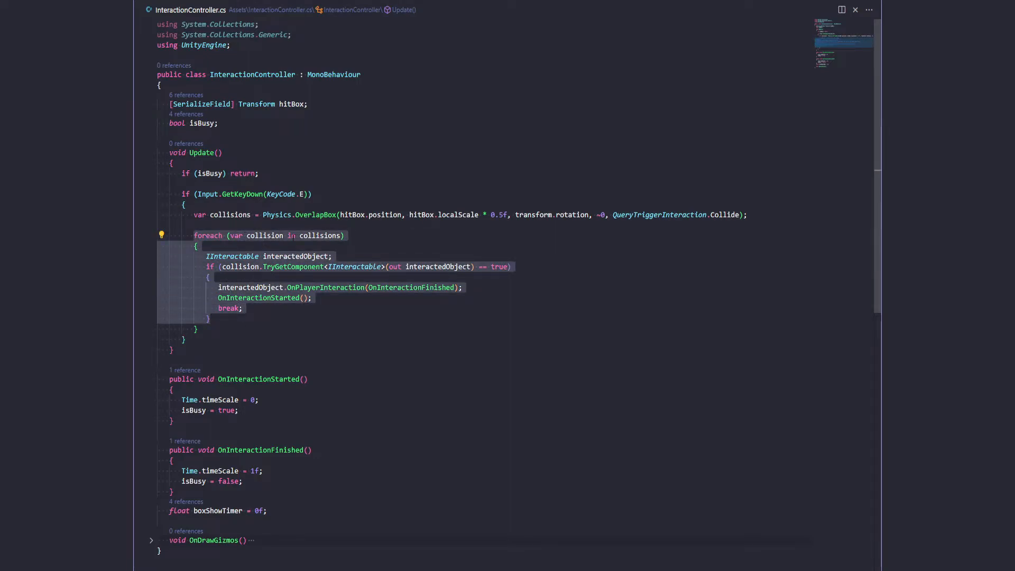
{"action": "mouse_move", "coordinate": [230, 215]}
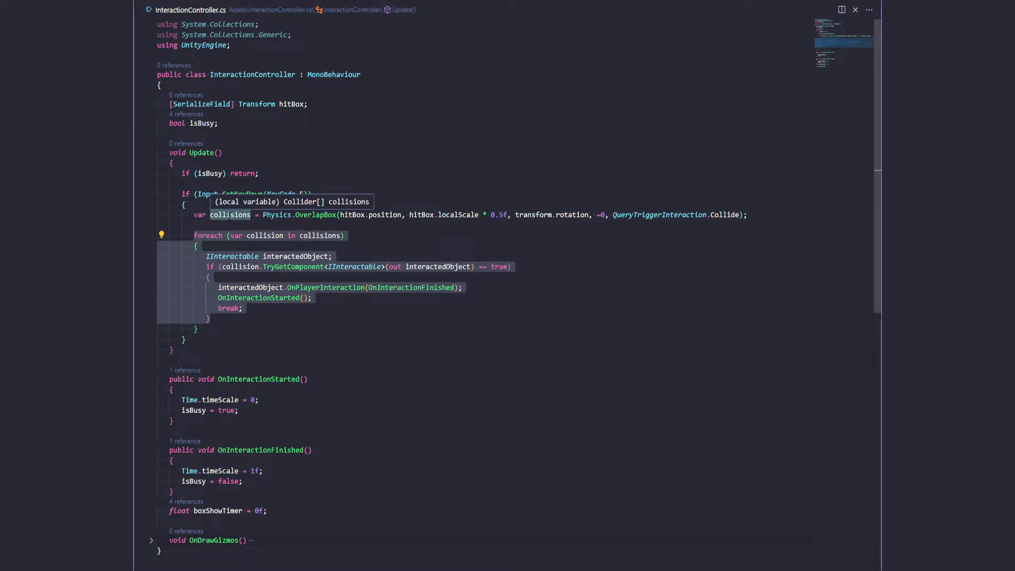
{"action": "mouse_move", "coordinate": [297, 282]}
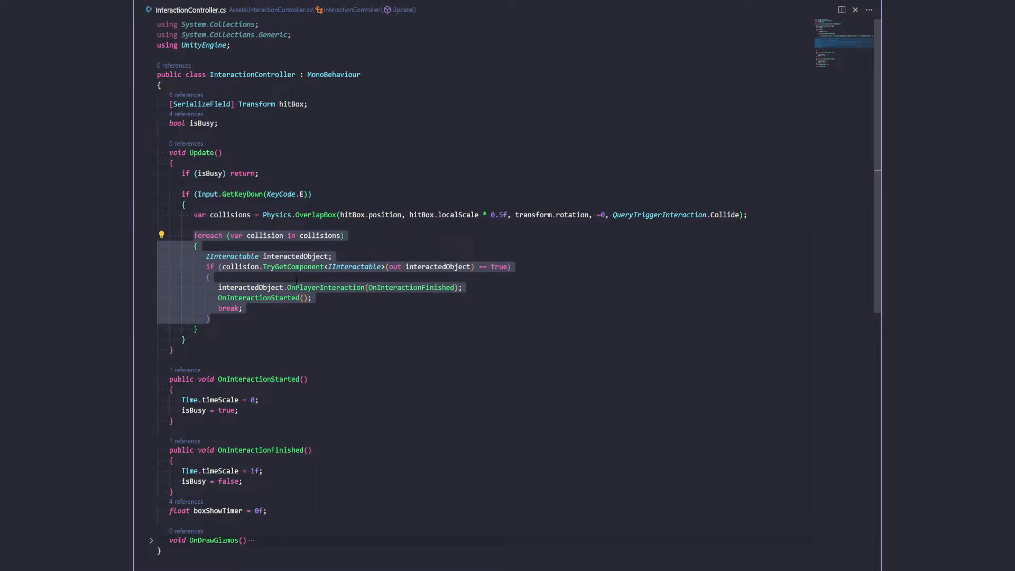
{"action": "mouse_move", "coordinate": [412, 288]}
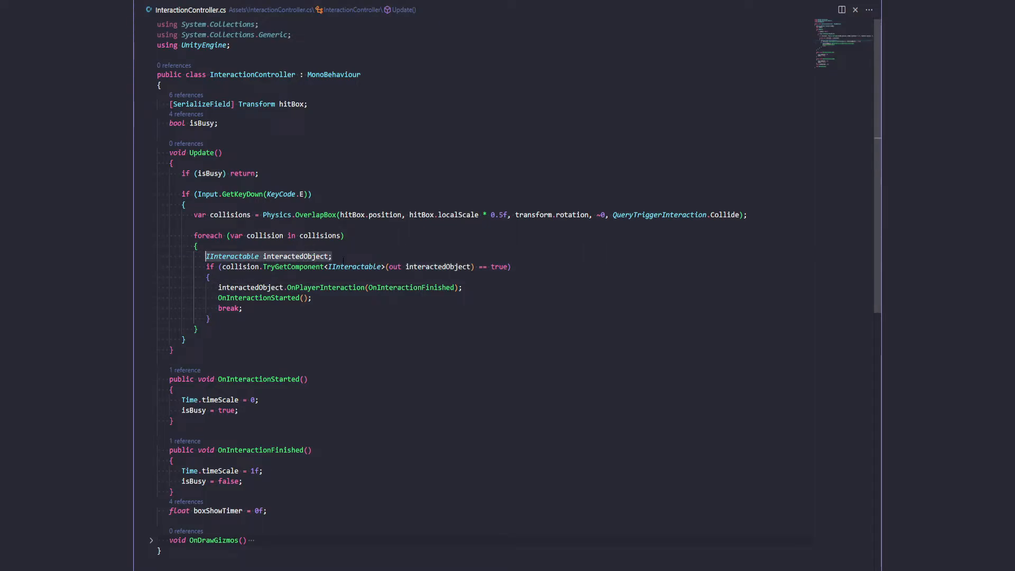
{"action": "double_click", "coordinate": [295, 256]}
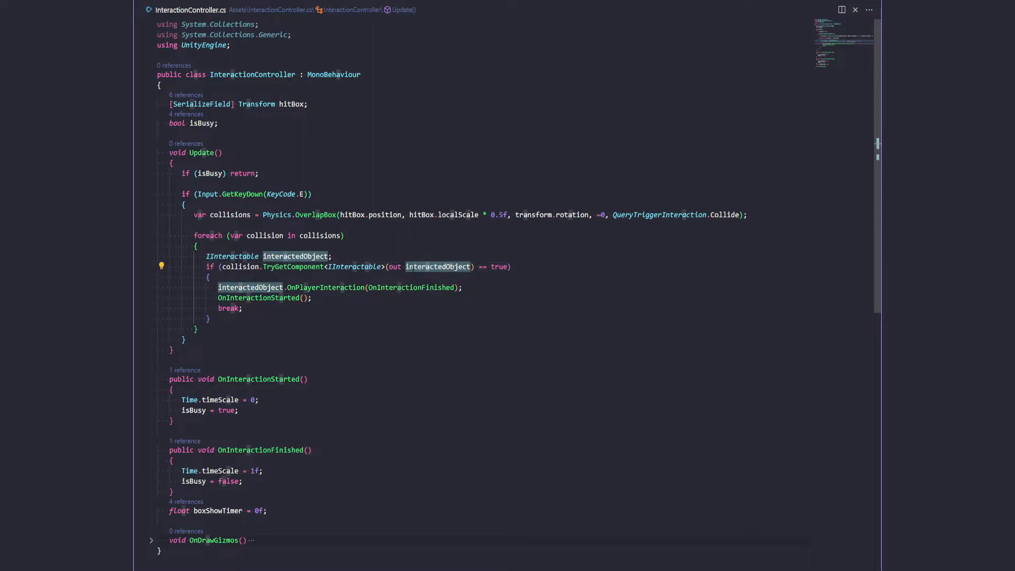
{"action": "left_click", "coordinate": [330, 257]}
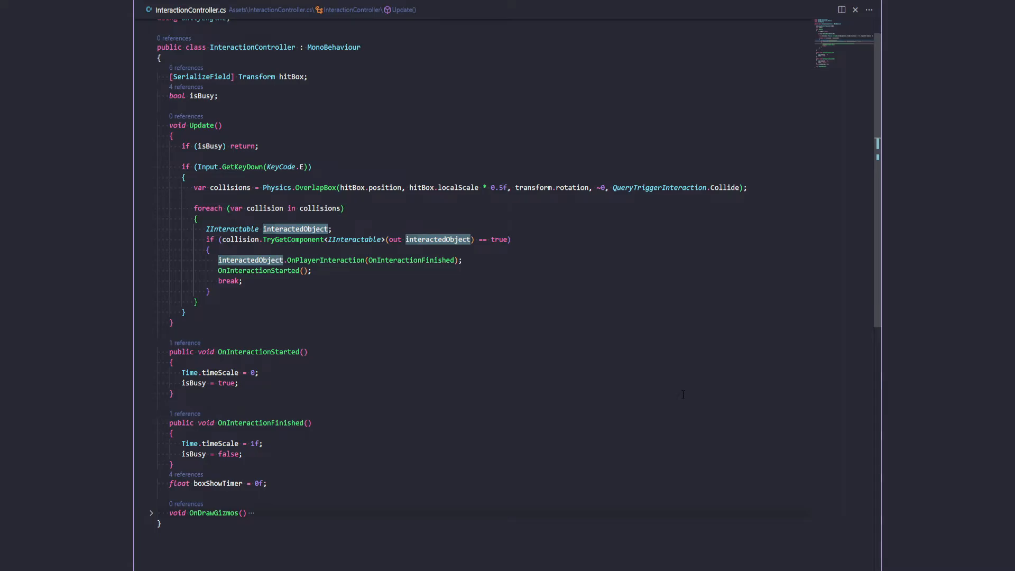
{"action": "left_click", "coordinate": [227, 432]}
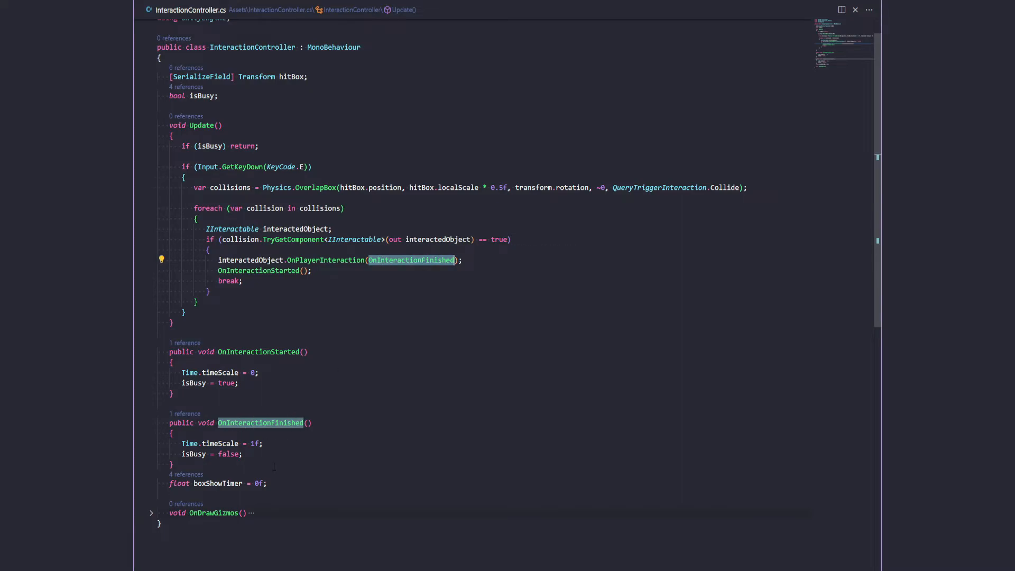
{"action": "double_click", "coordinate": [260, 423]}
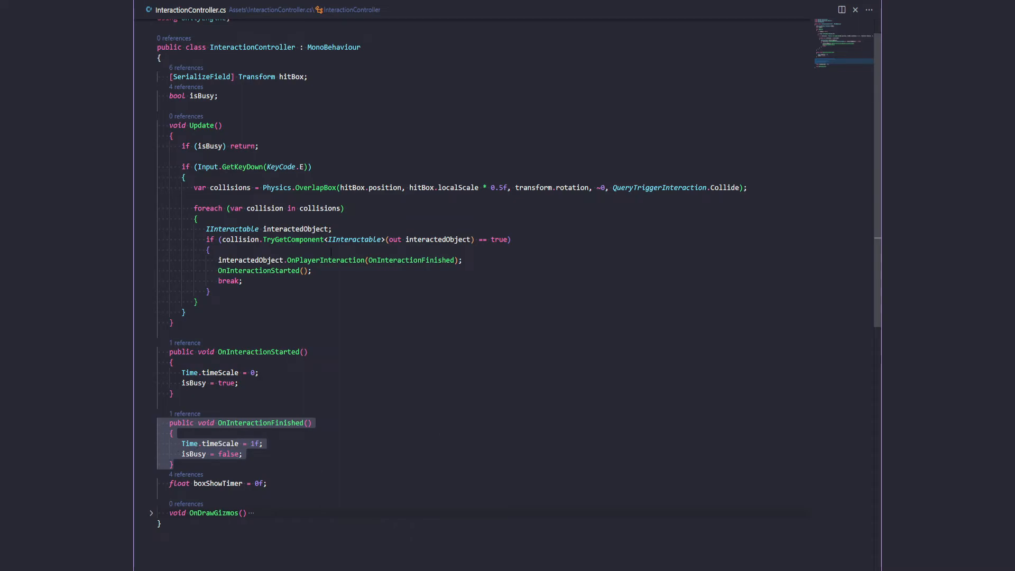
{"action": "left_click", "coordinate": [174, 483]}
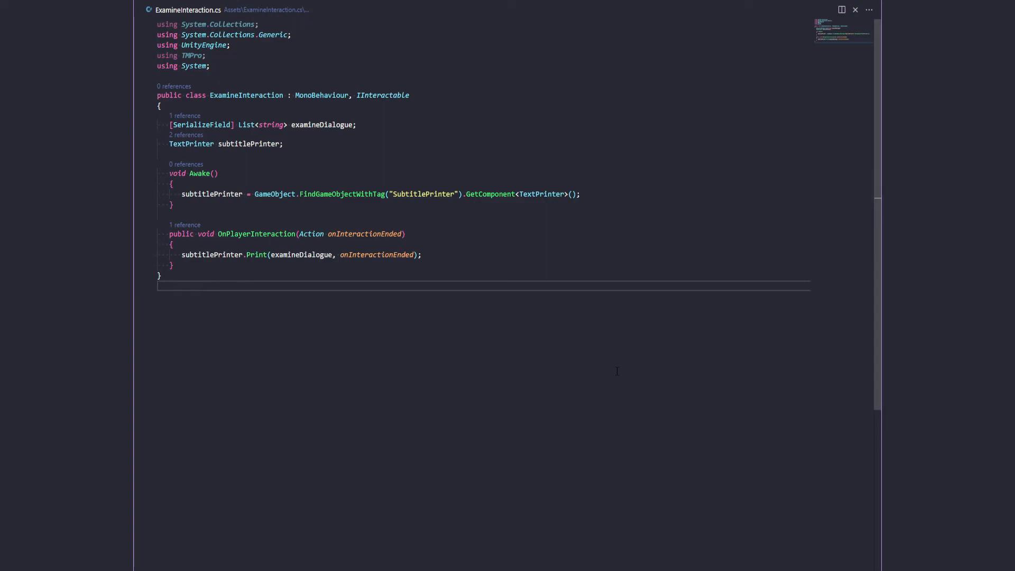
{"action": "mouse_move", "coordinate": [350, 210]}
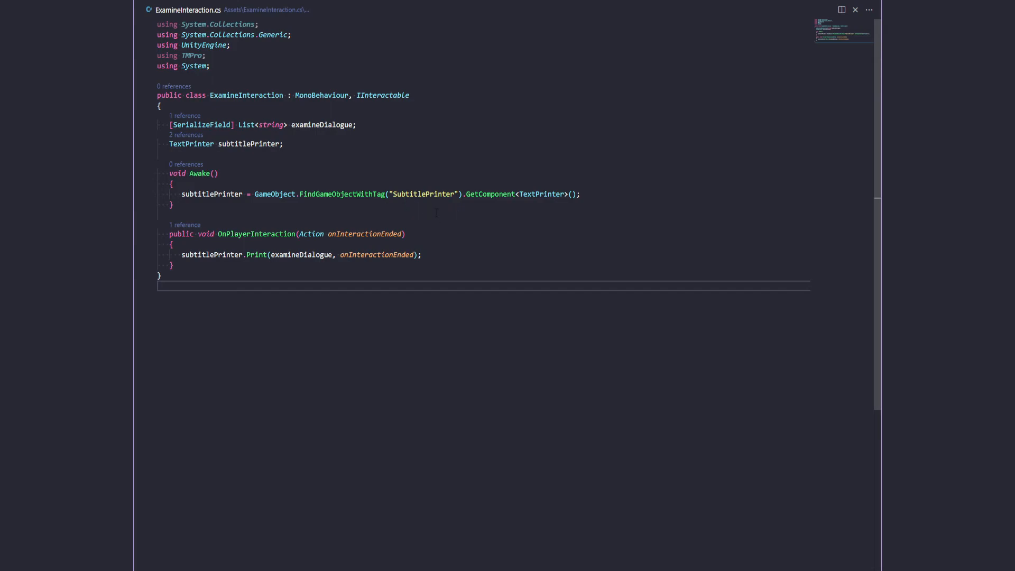
{"action": "mouse_move", "coordinate": [191, 162]}
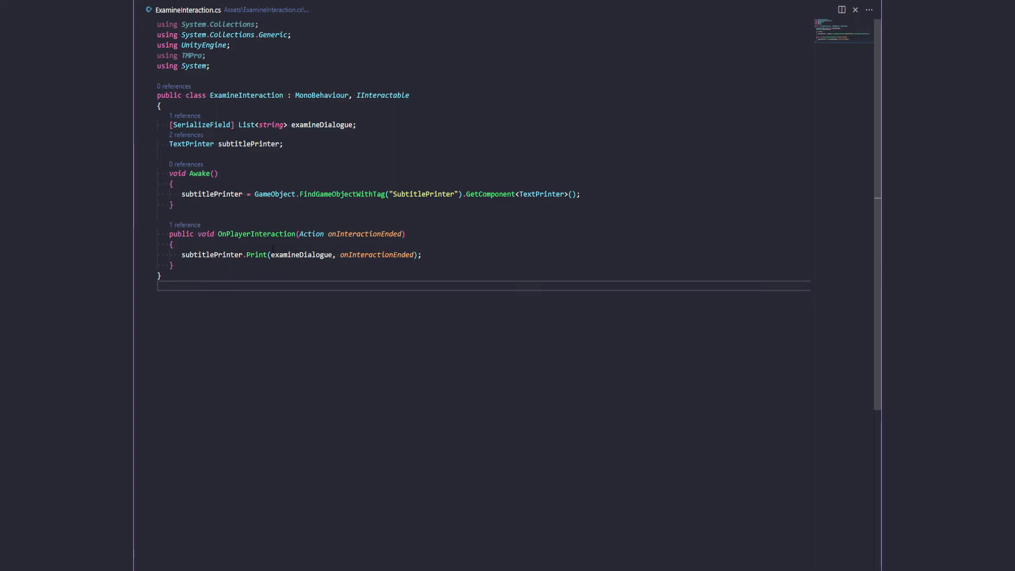
{"action": "mouse_move", "coordinate": [364, 234]}
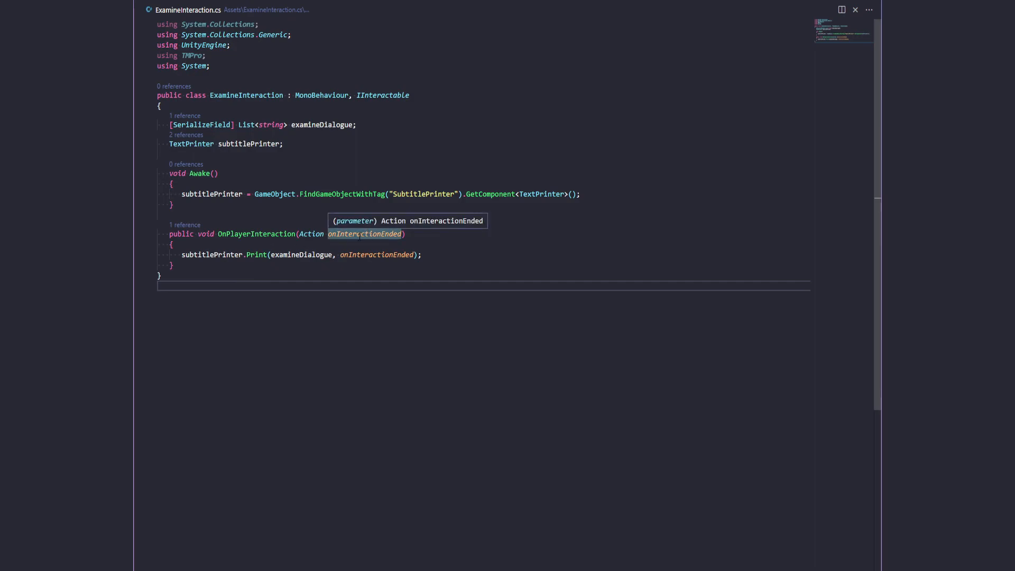